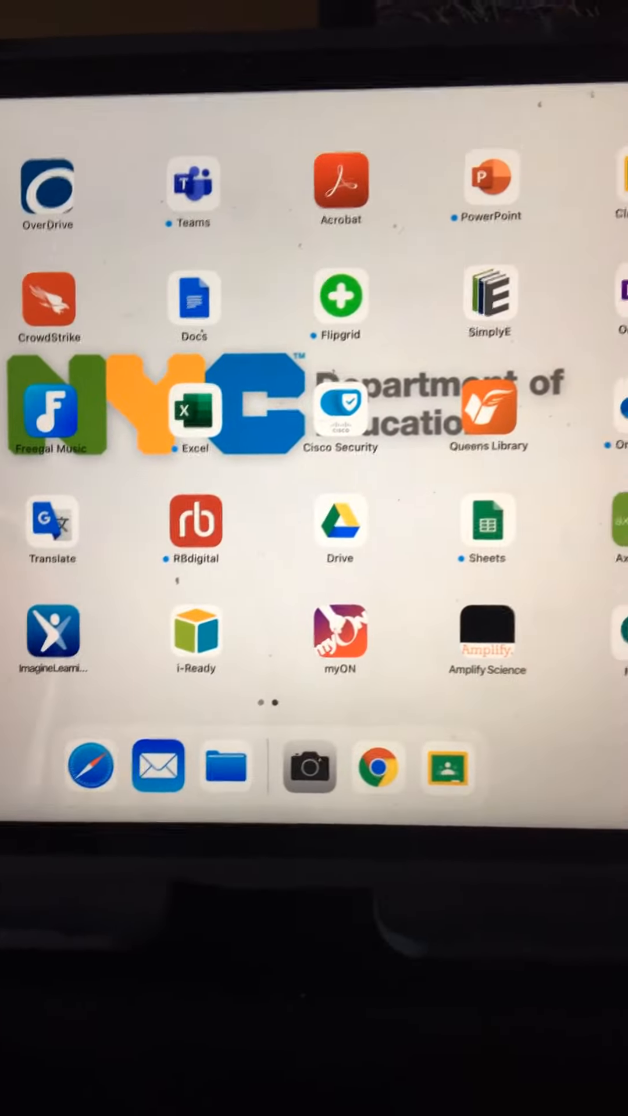
Launch Safari from the iPad Dock.
click(378, 767)
text(red d)
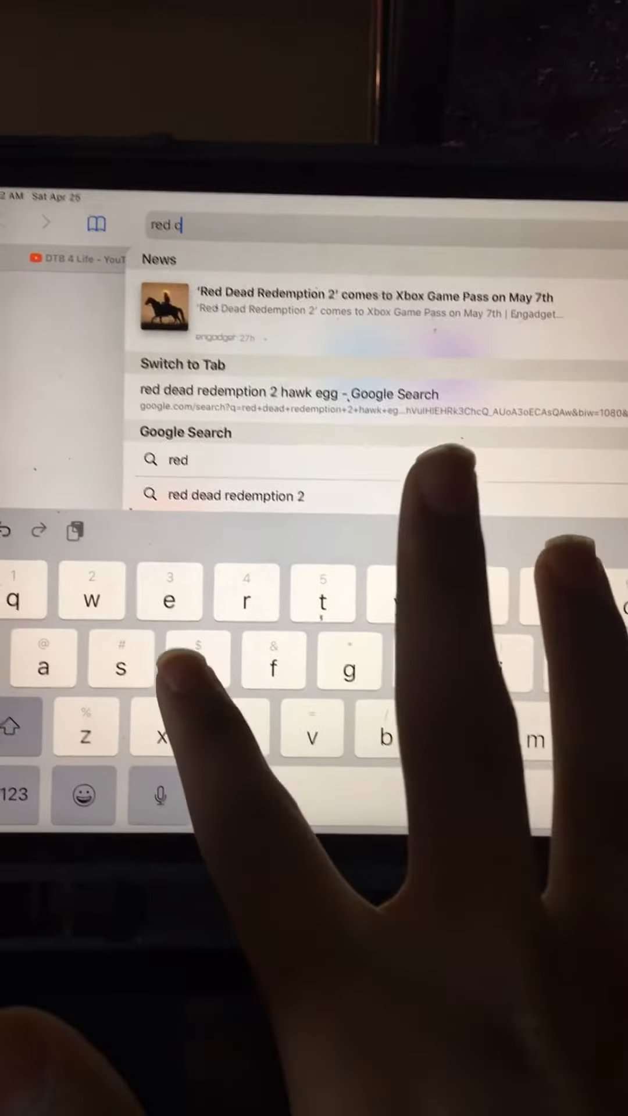
Search 'red dead redemption 2 collector map' and open the GitHub Pages Collectors Map result.
text(ead red)
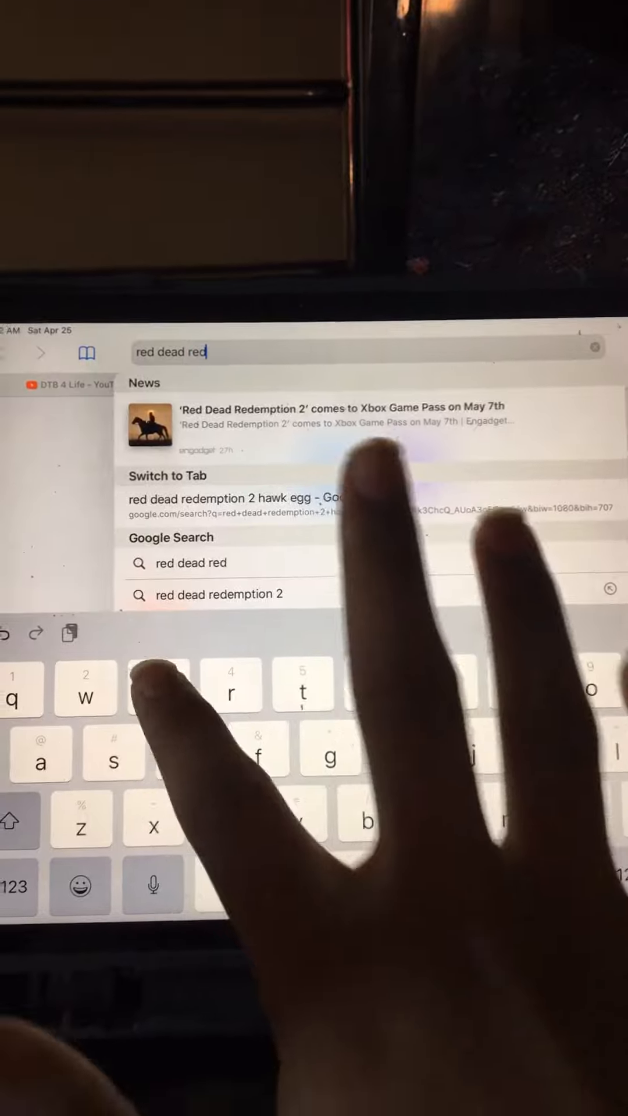
text(emtiin)
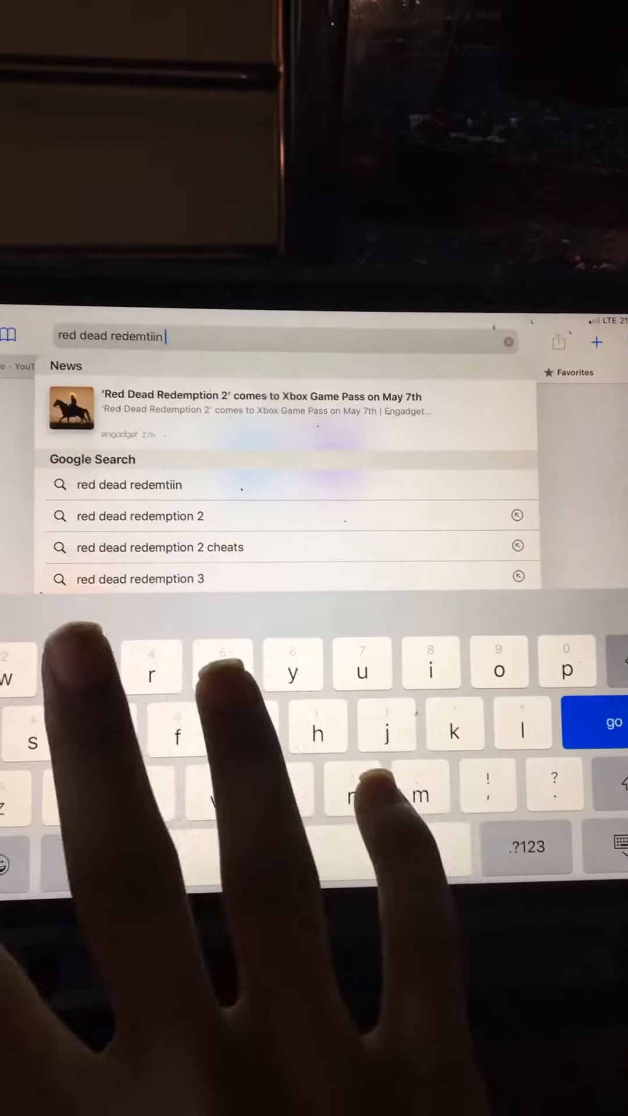
text(2)
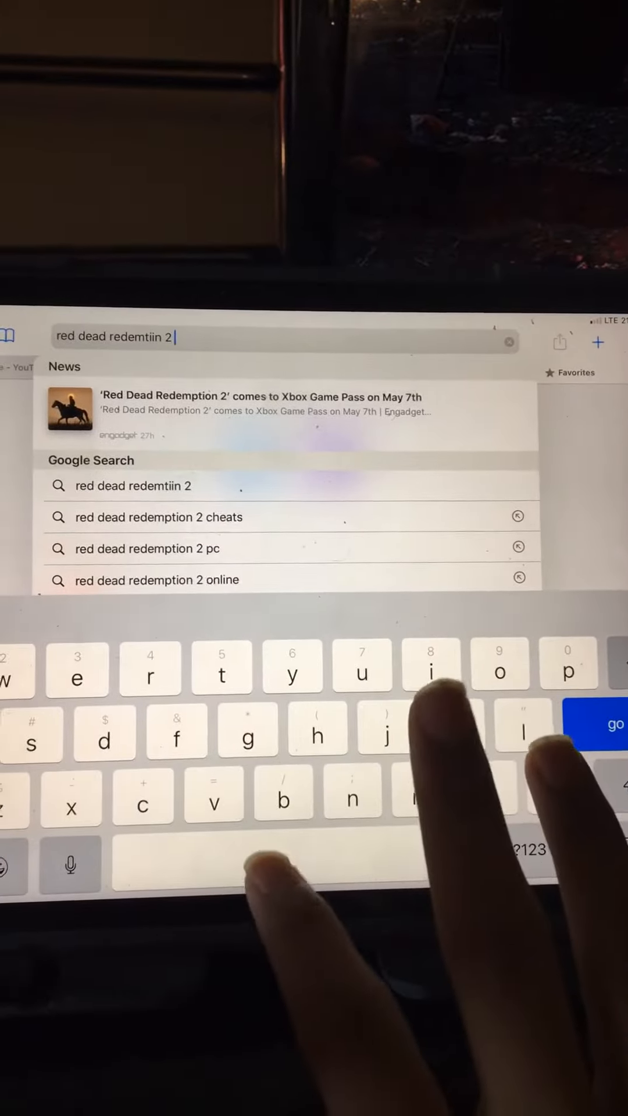
text(col)
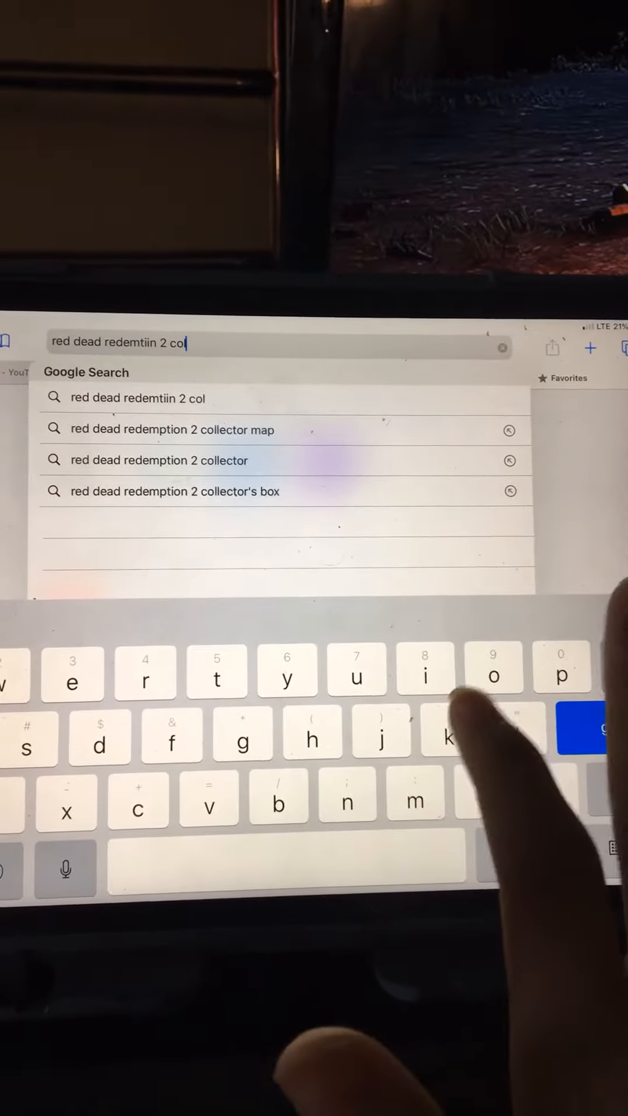
click(174, 429)
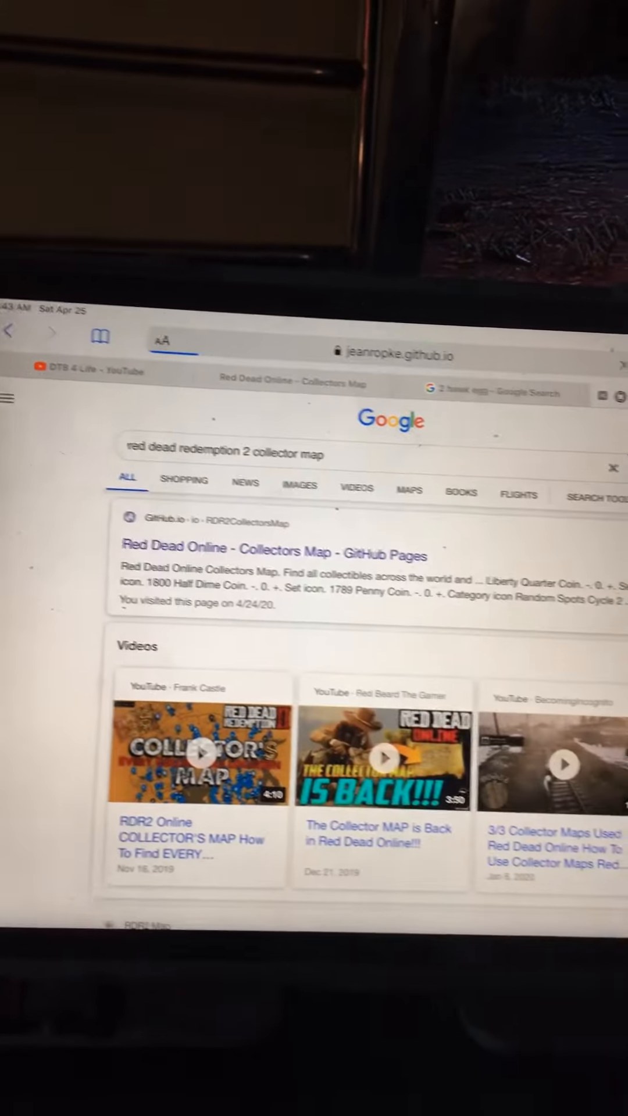
click(270, 549)
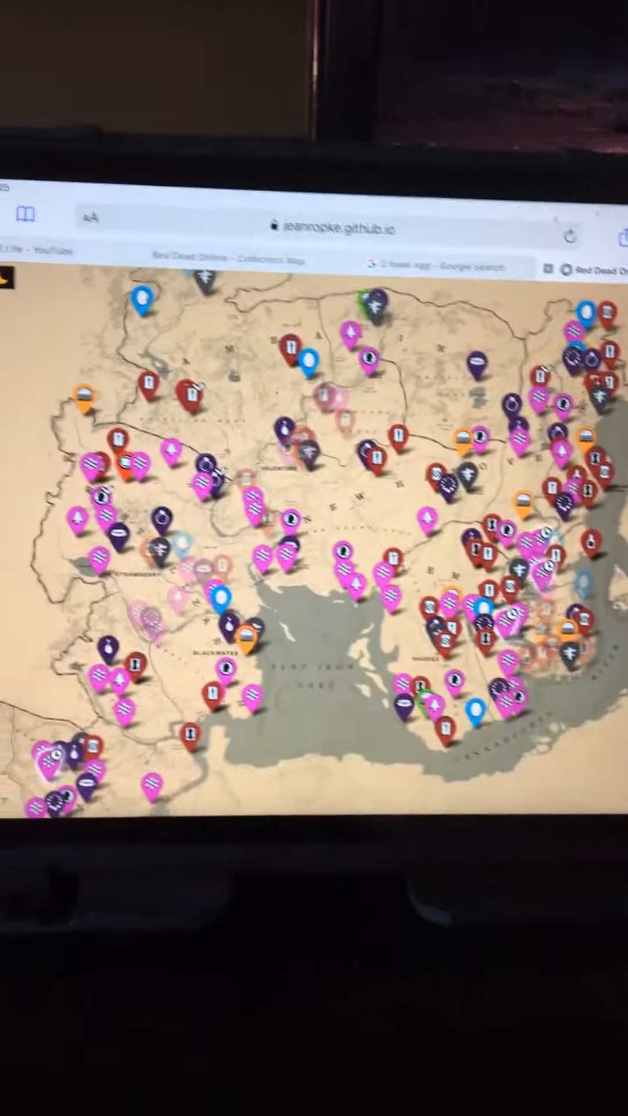